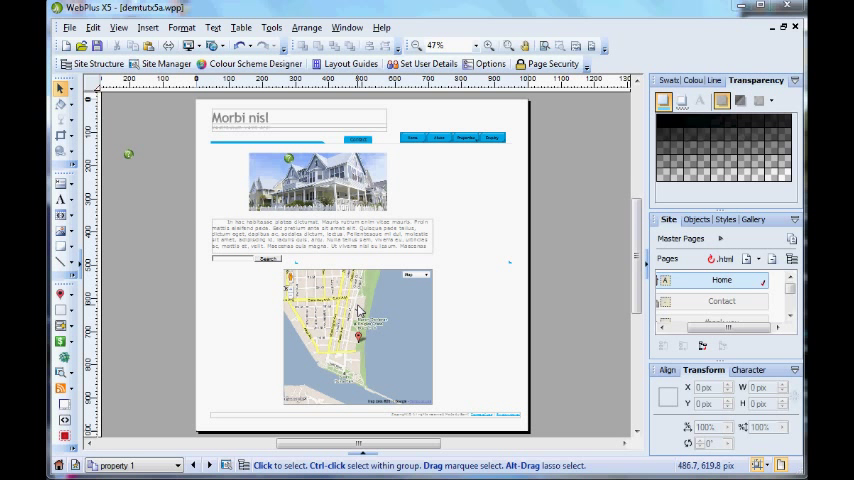
mouse_move(358, 322)
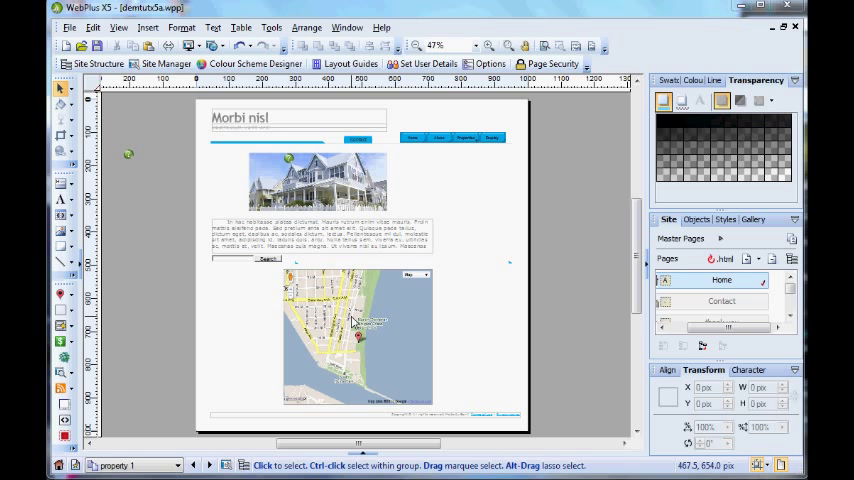
Step: Open the Edit Google Map dialog for the map object on the page
double_click(360, 336)
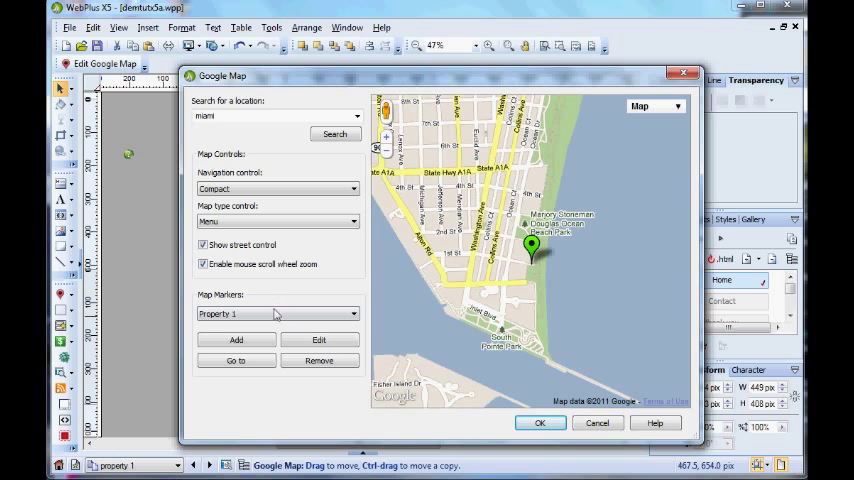
mouse_move(318, 340)
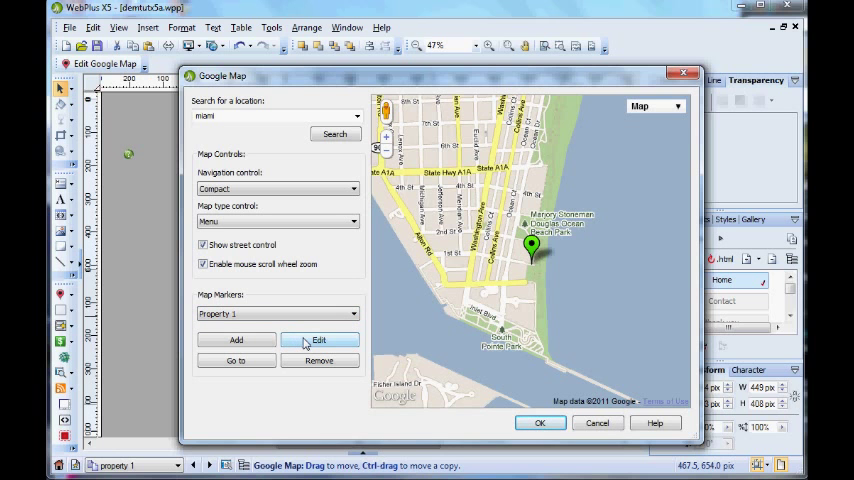
Step: Open the Google Map Marker dialog for the Property 1 marker
click(318, 340)
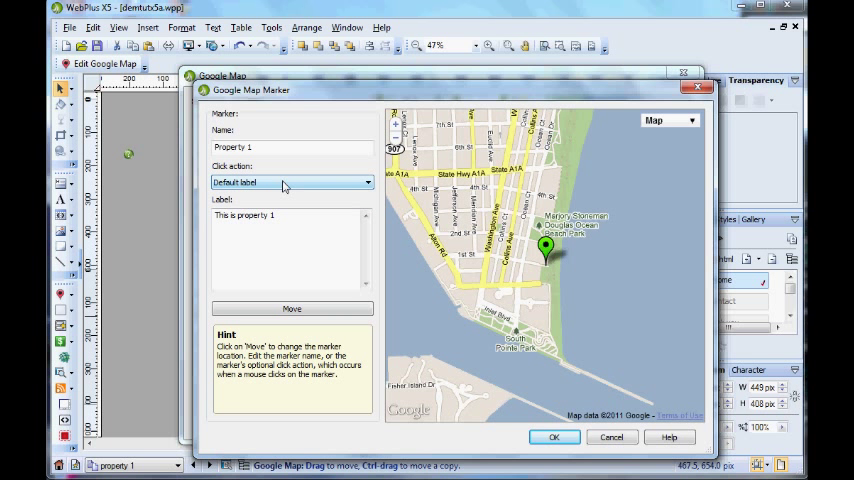
Step: Set Property 1's click action to 'Treat label as script' so the label can hold HTML
click(366, 182)
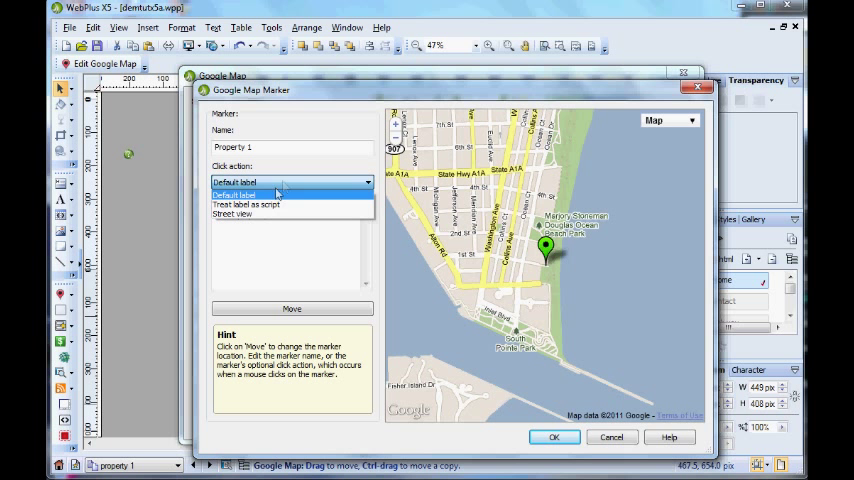
click(246, 204)
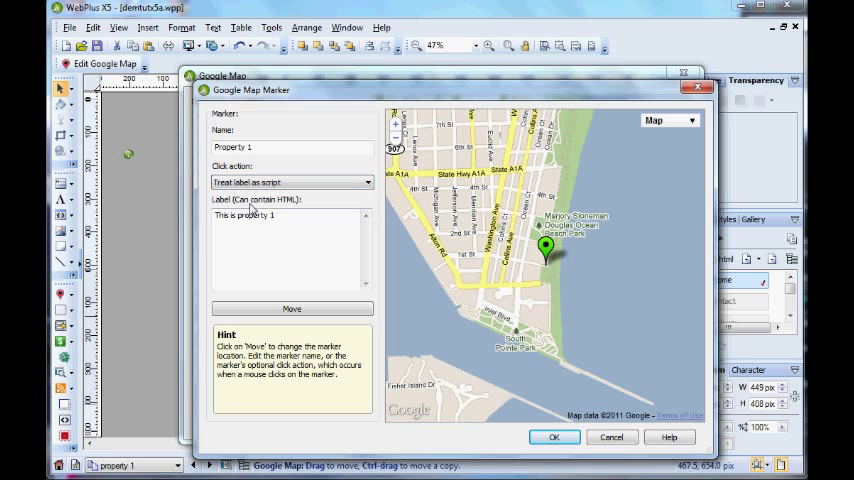
mouse_move(230, 208)
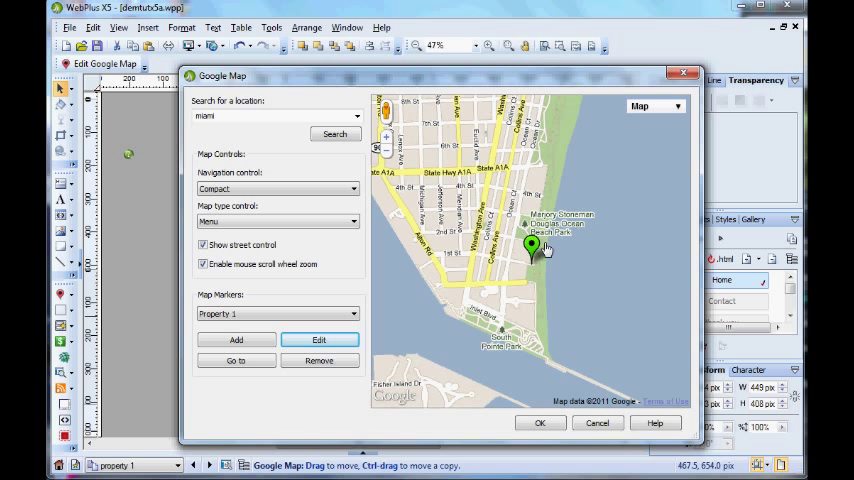
mouse_move(532, 244)
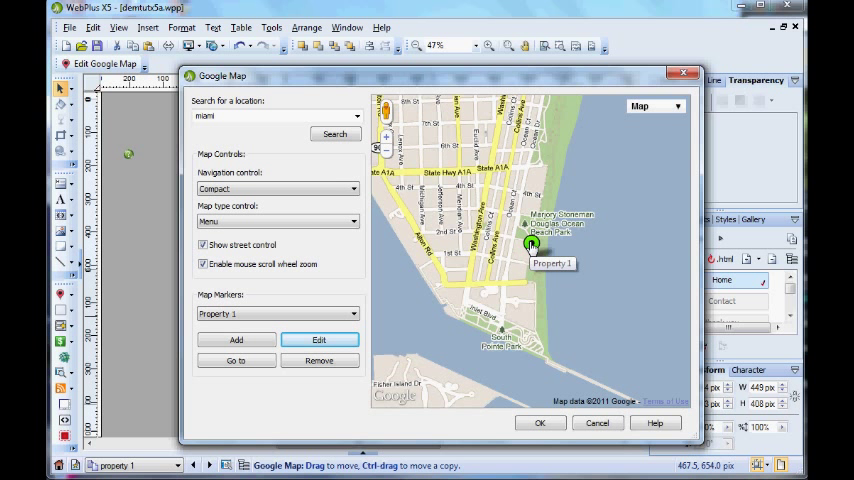
Step: Show Property 1's popup with the house photo, 'This is Property 1' heading and address
click(532, 244)
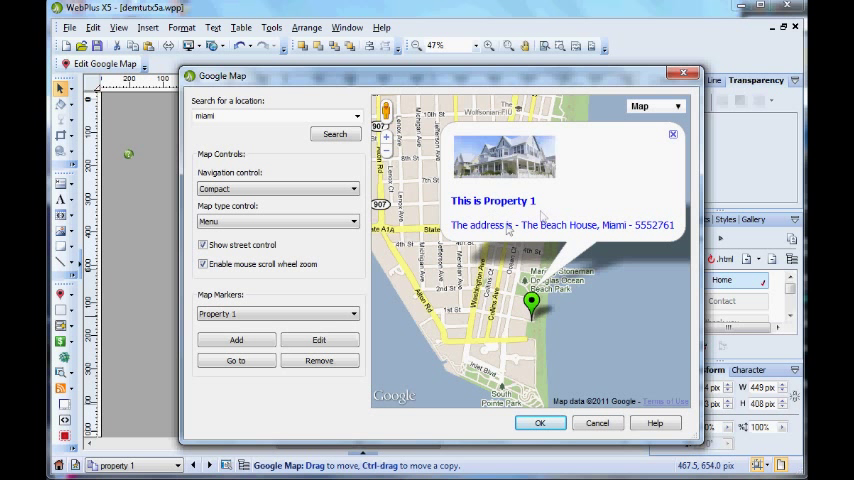
mouse_move(644, 240)
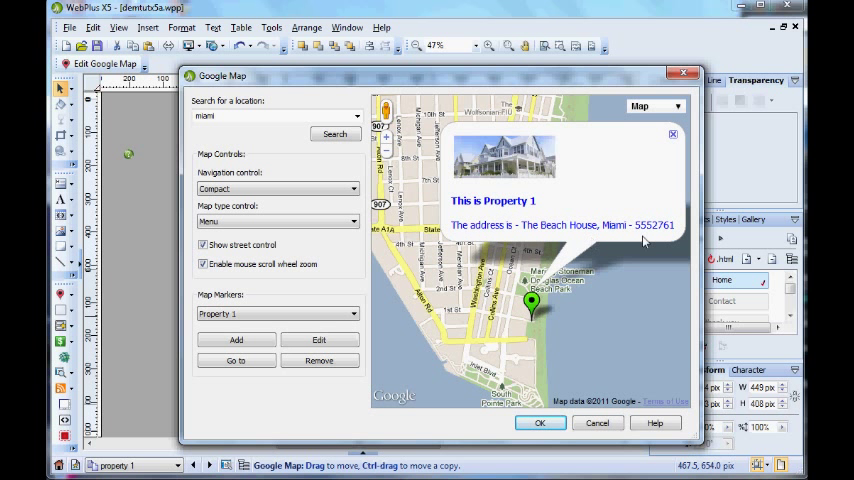
mouse_move(632, 252)
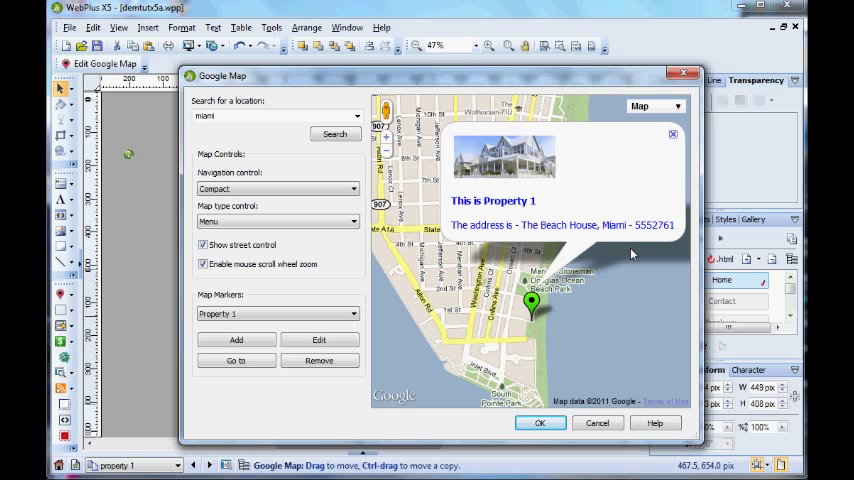
mouse_move(612, 188)
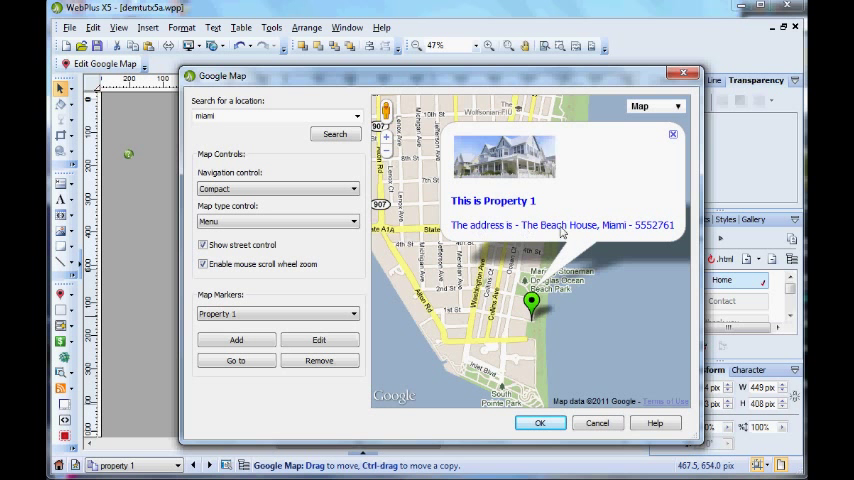
mouse_move(596, 232)
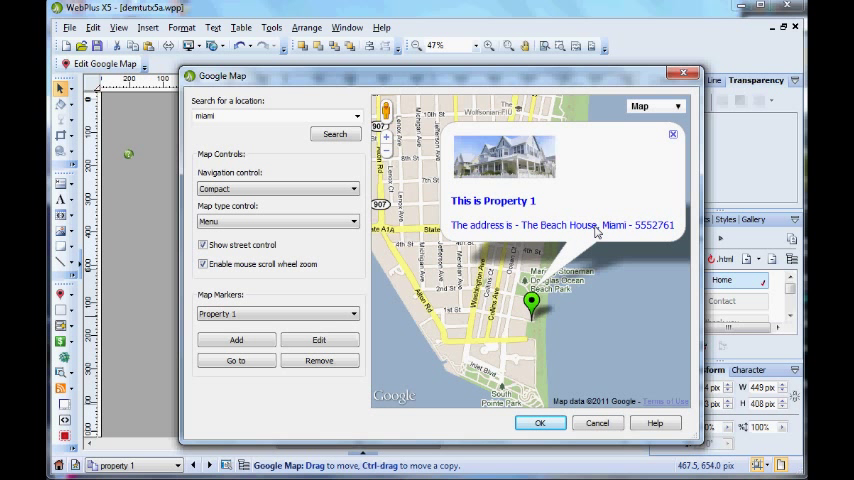
mouse_move(612, 348)
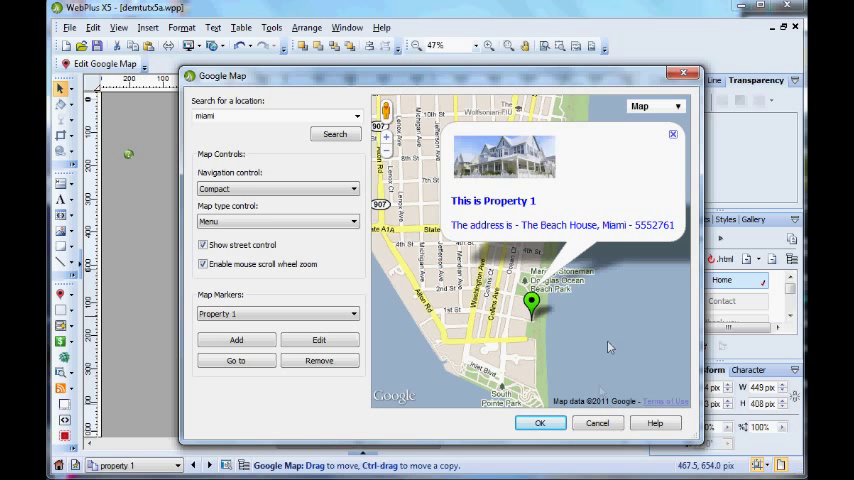
mouse_move(610, 304)
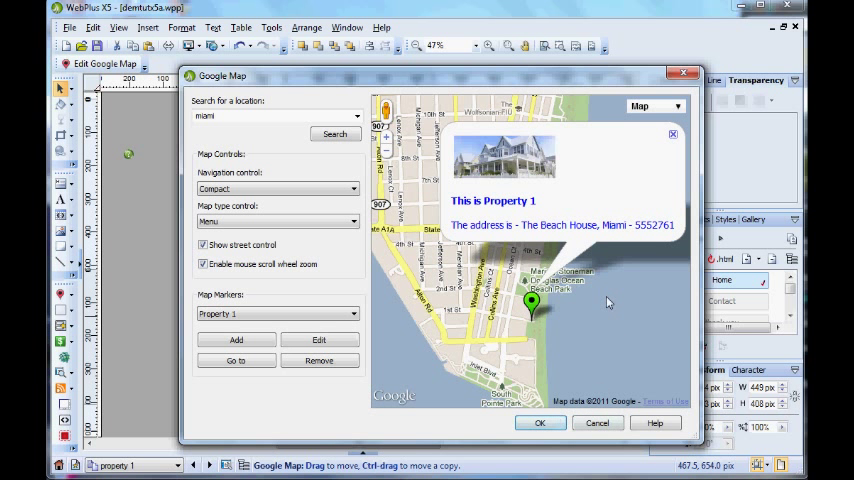
mouse_move(664, 138)
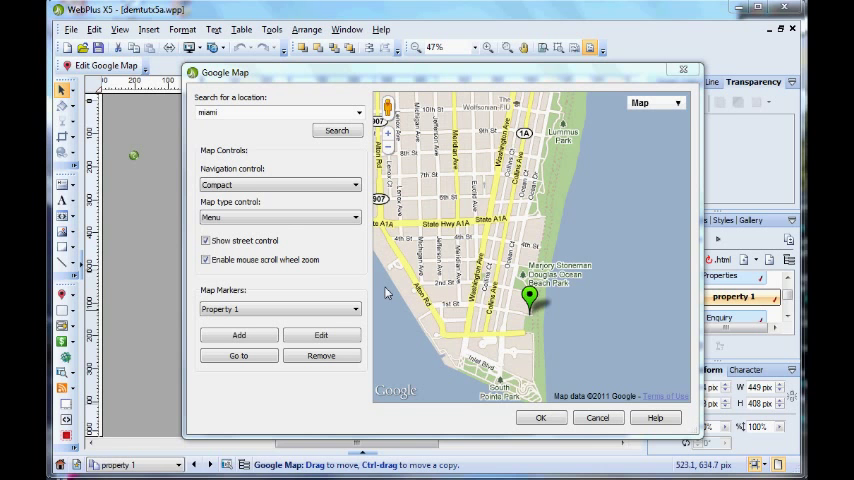
Step: Expand the Map Markers list, revealing a second marker besides Property 1
click(352, 314)
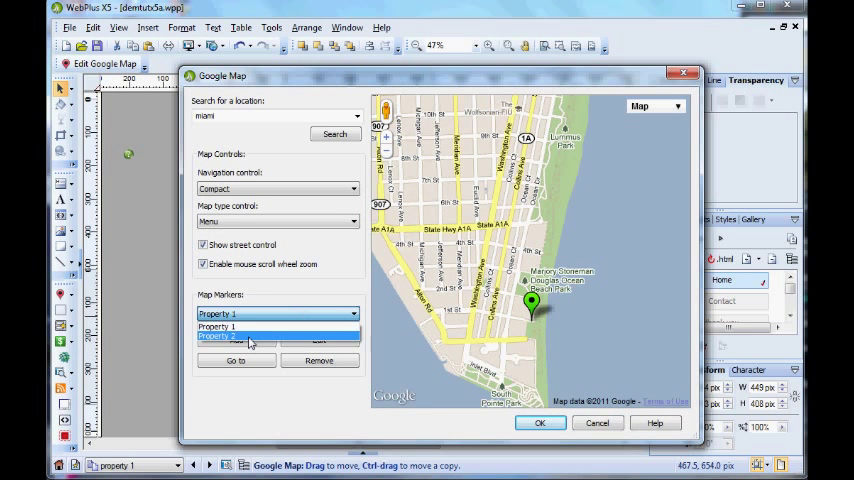
Step: Select Property 2 and bring up its Google Map Marker settings
click(244, 338)
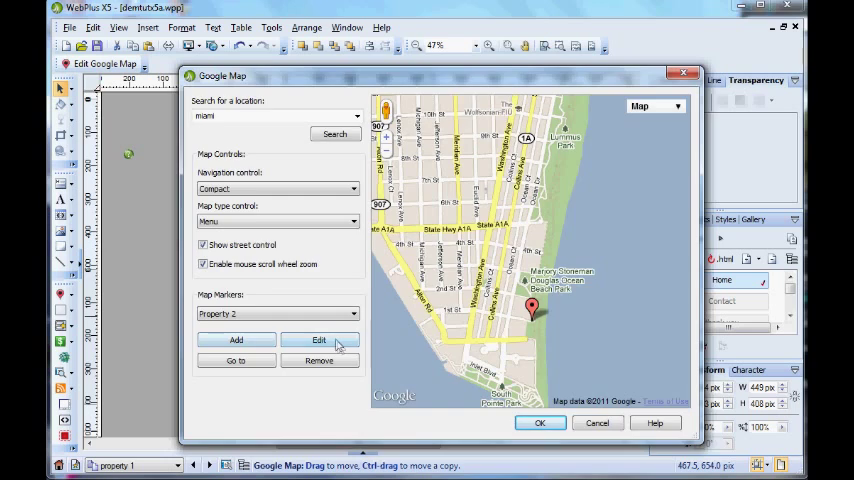
click(318, 340)
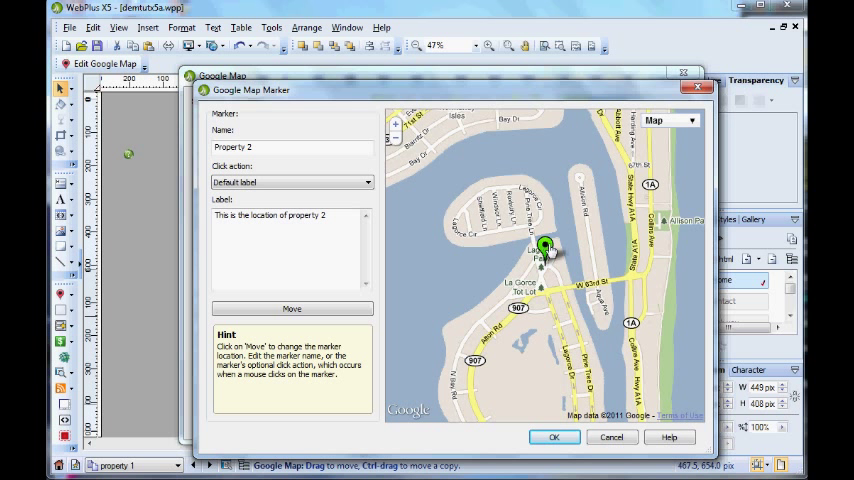
mouse_move(544, 246)
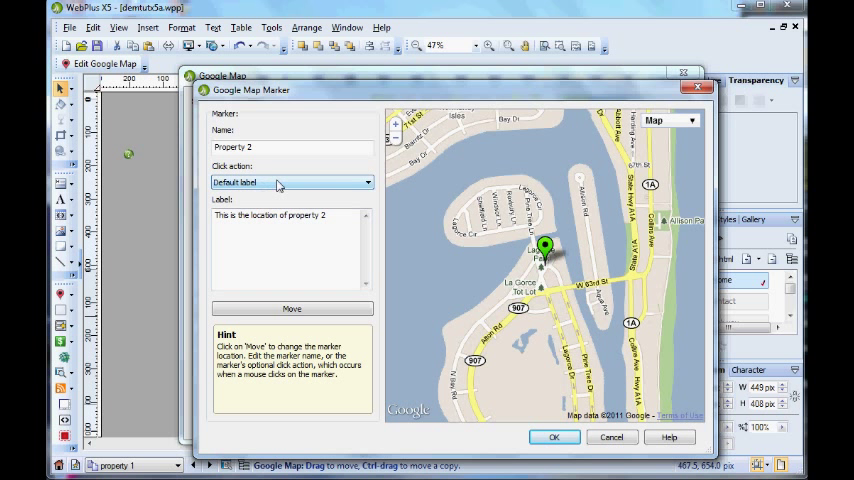
Step: Set Property 2's click action to Street view and relocate its marker onto a street
click(368, 182)
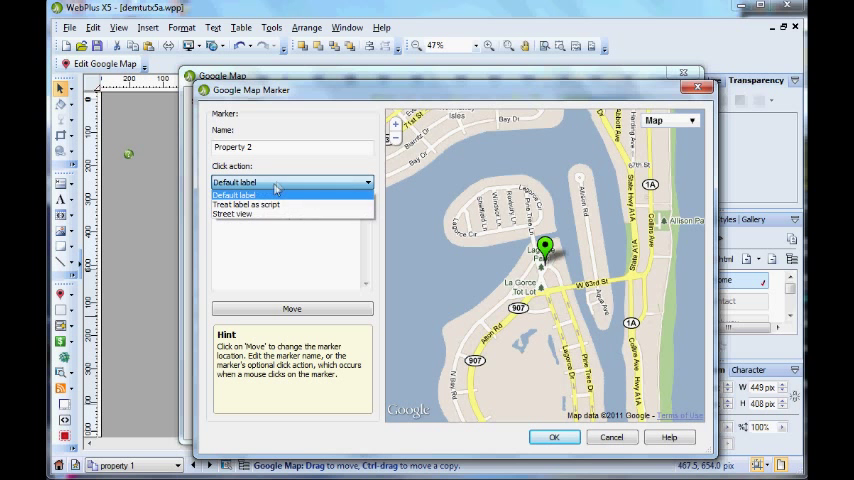
click(234, 214)
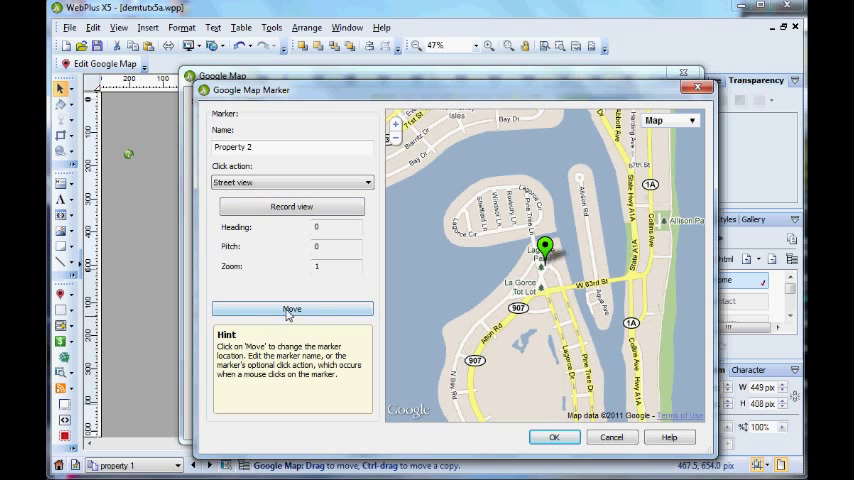
click(292, 308)
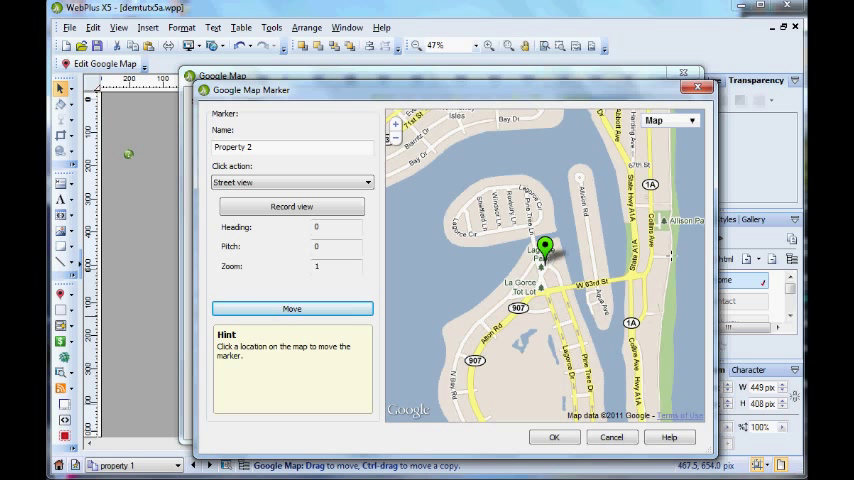
click(672, 238)
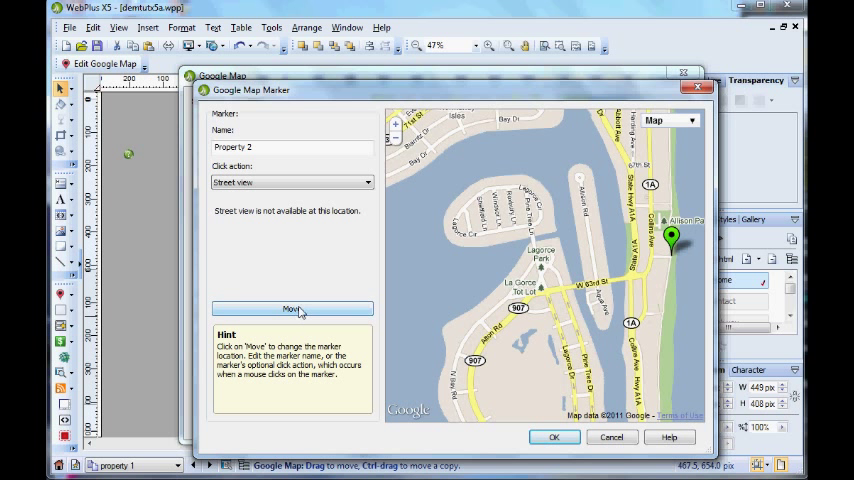
click(292, 308)
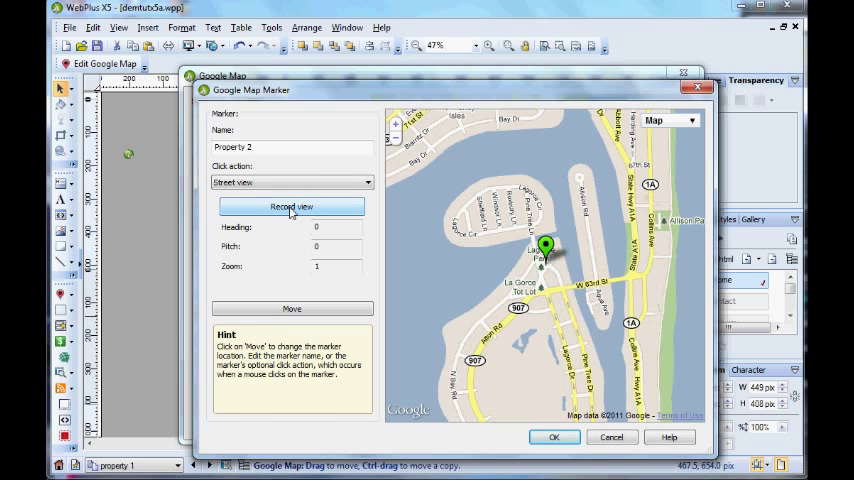
Step: Record a Pine Tree Drive street view for Property 2 with heading 167, pitch 5, zoom 2
click(292, 208)
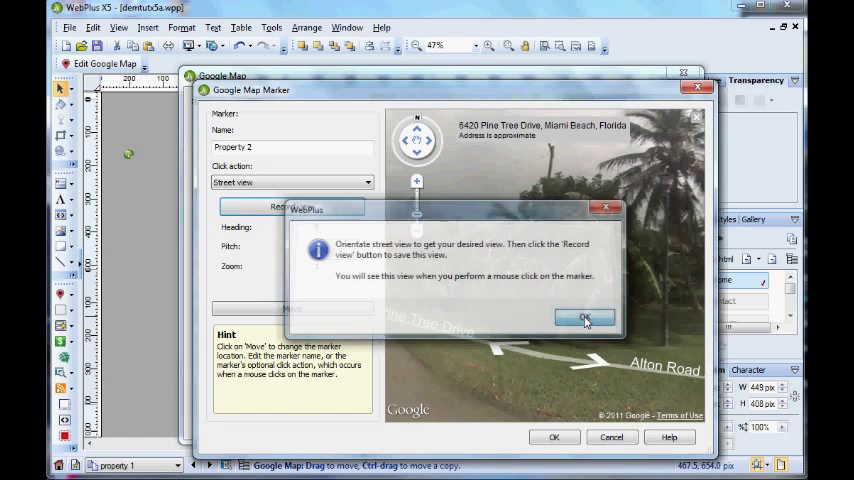
click(584, 318)
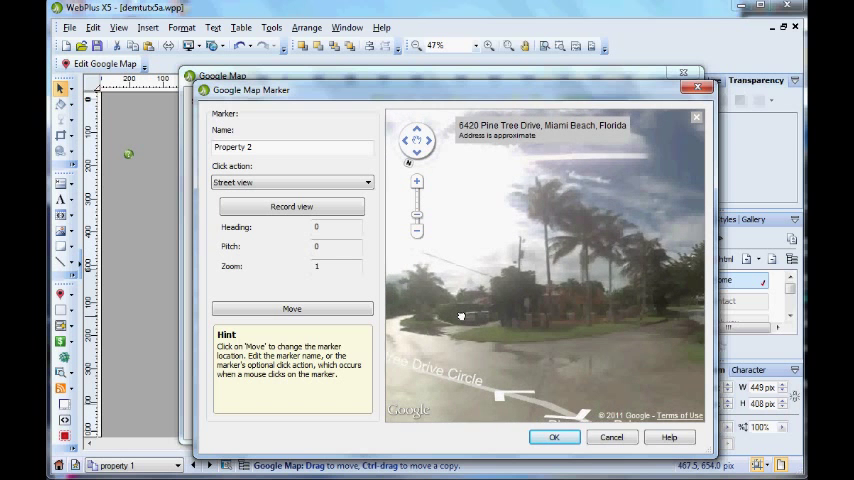
click(416, 180)
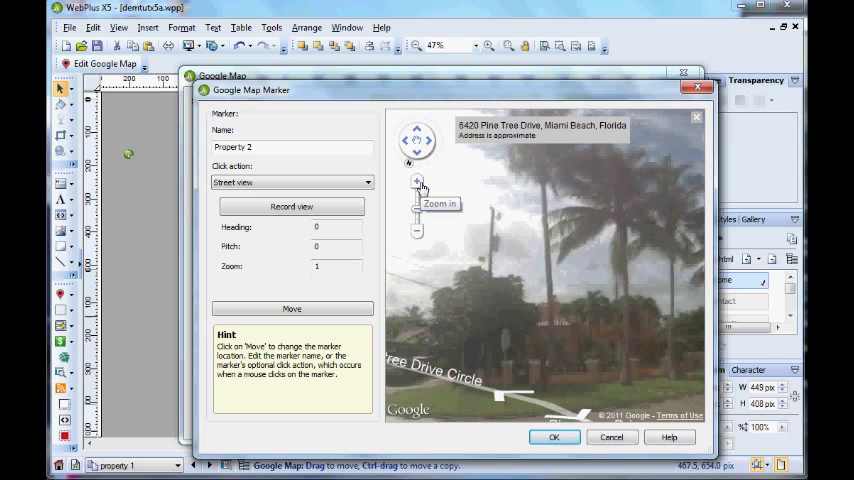
click(416, 180)
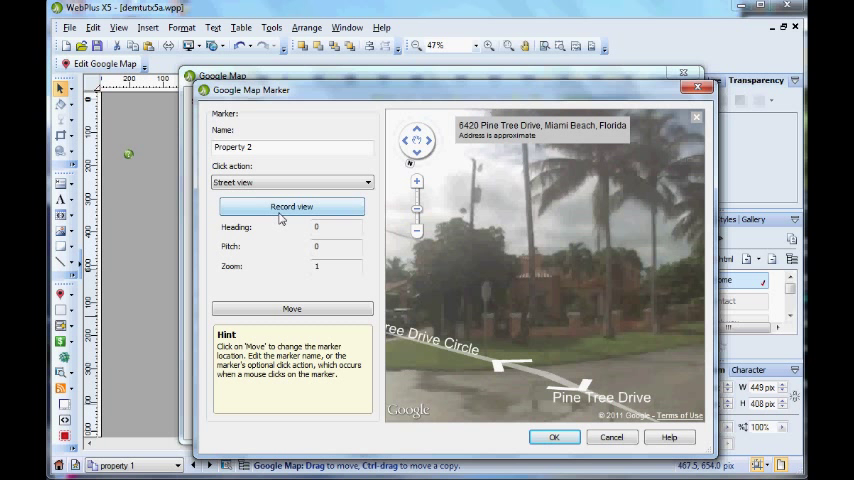
click(292, 208)
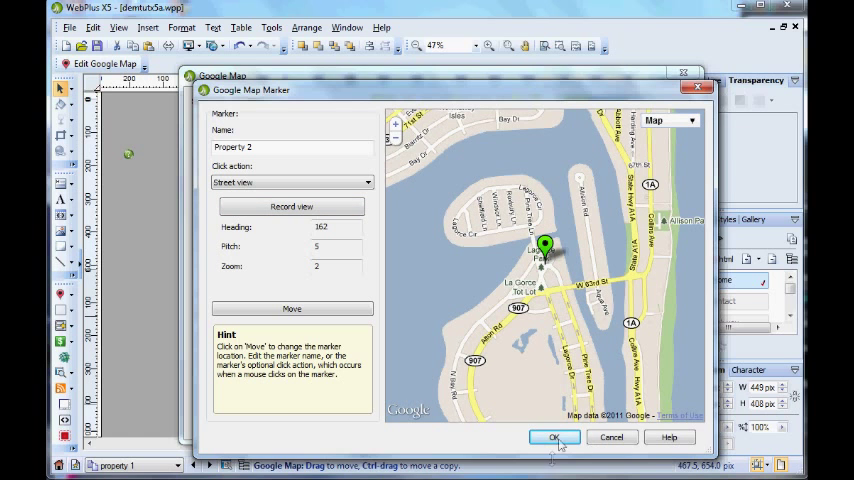
Step: Confirm Property 2's marker, exit street view in the map preview, and apply the map to the page
click(554, 436)
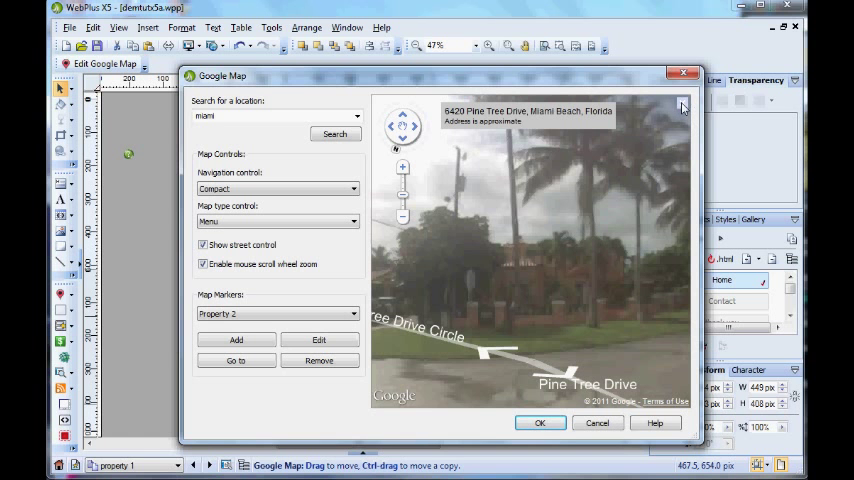
click(680, 106)
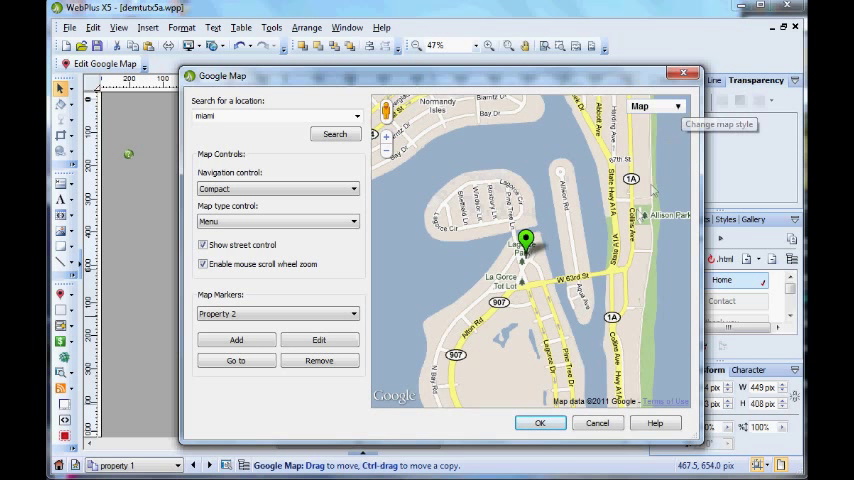
mouse_move(618, 280)
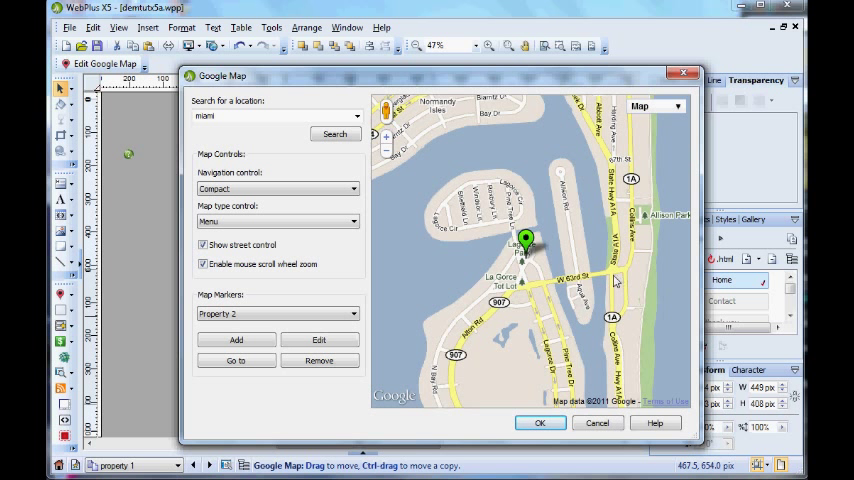
mouse_move(532, 250)
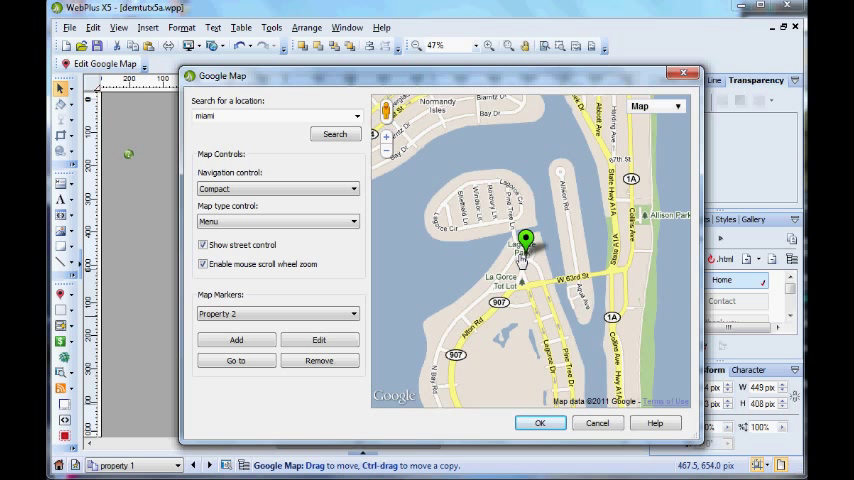
mouse_move(524, 256)
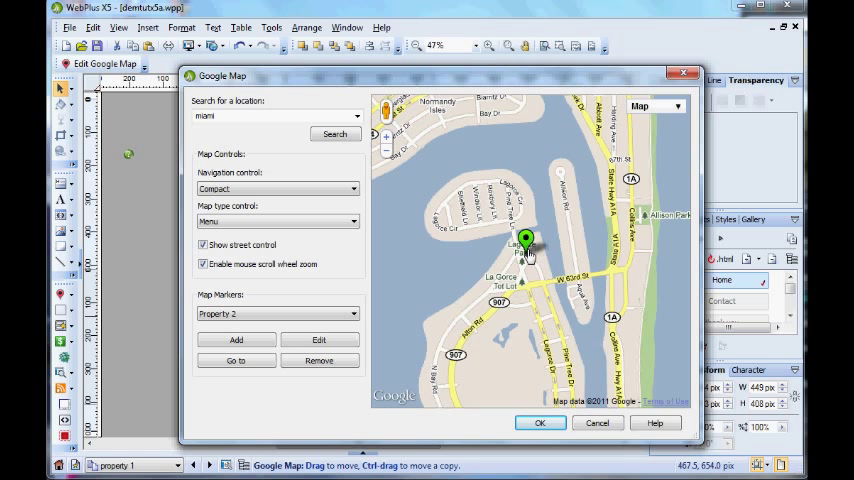
mouse_move(544, 360)
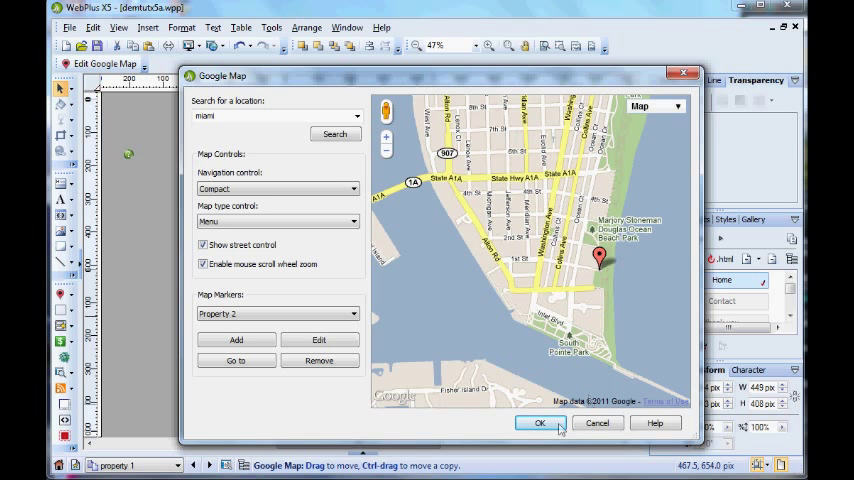
click(540, 422)
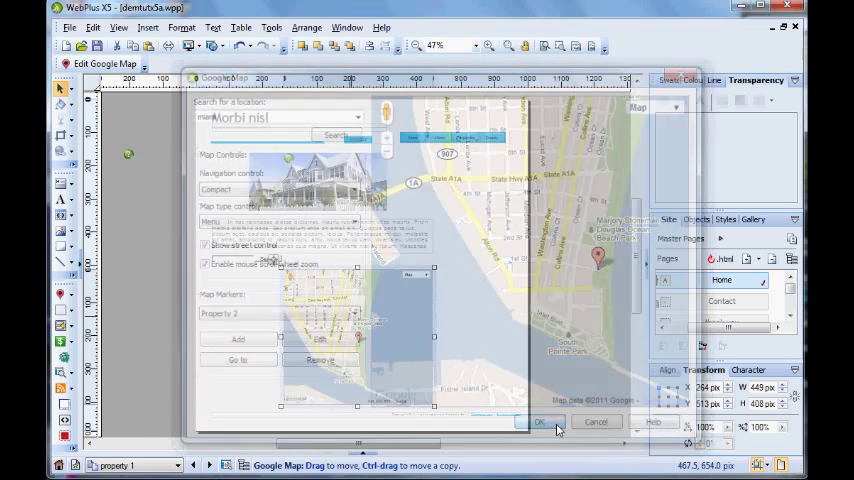
Step: Preview the site in Internet Explorer, showing the property page with its Google Map
click(540, 420)
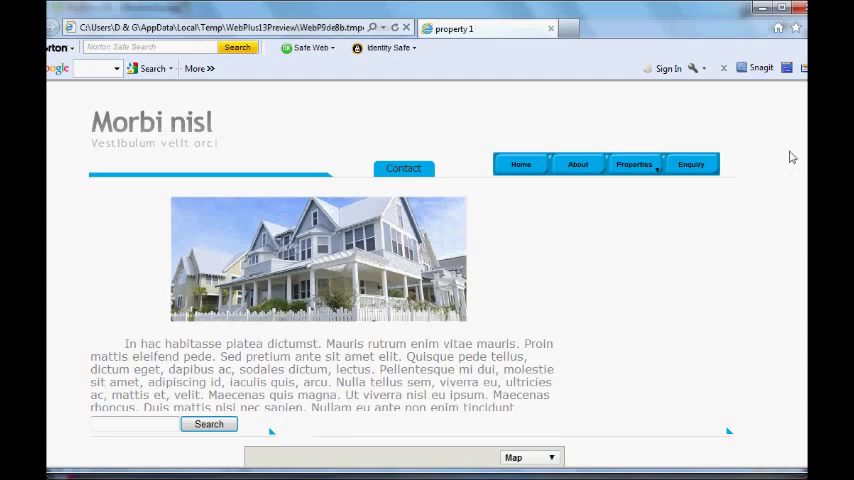
scroll(down, 3)
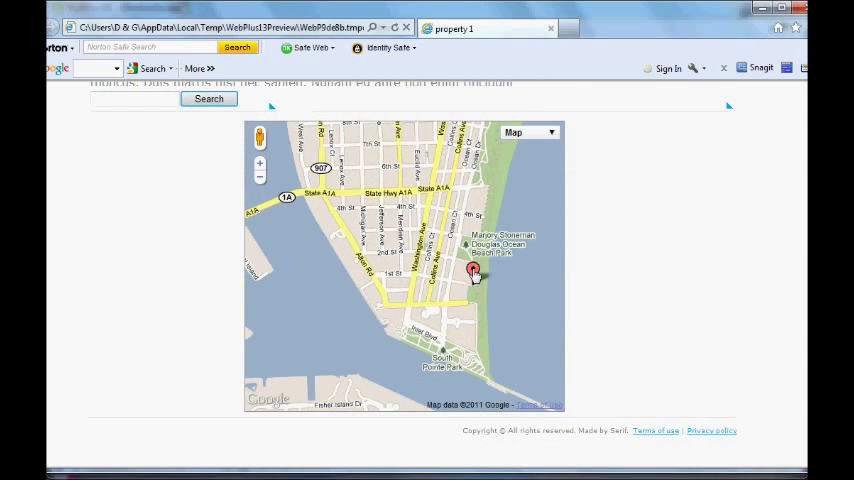
Step: Verify the property 1 marker shows its photo and address label, then dismiss the popup
click(472, 272)
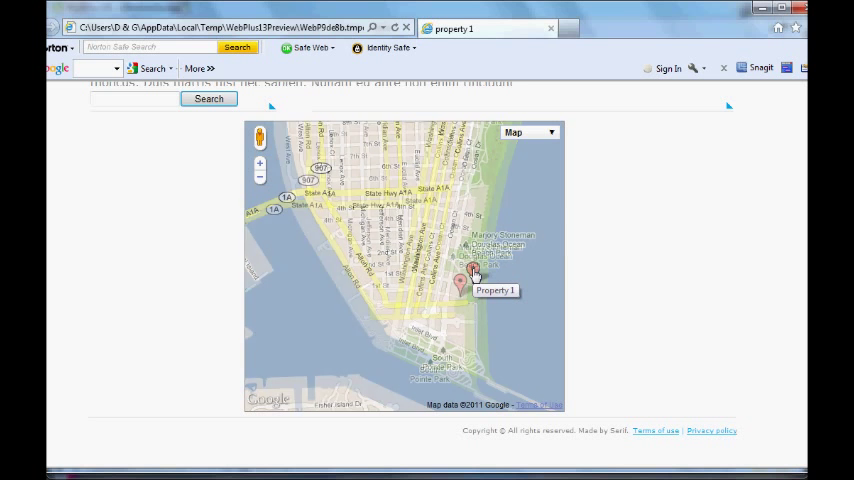
click(460, 282)
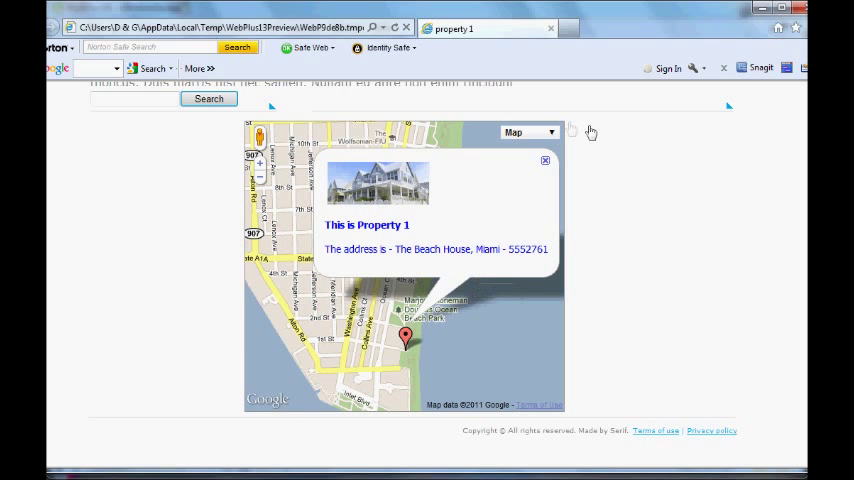
click(544, 160)
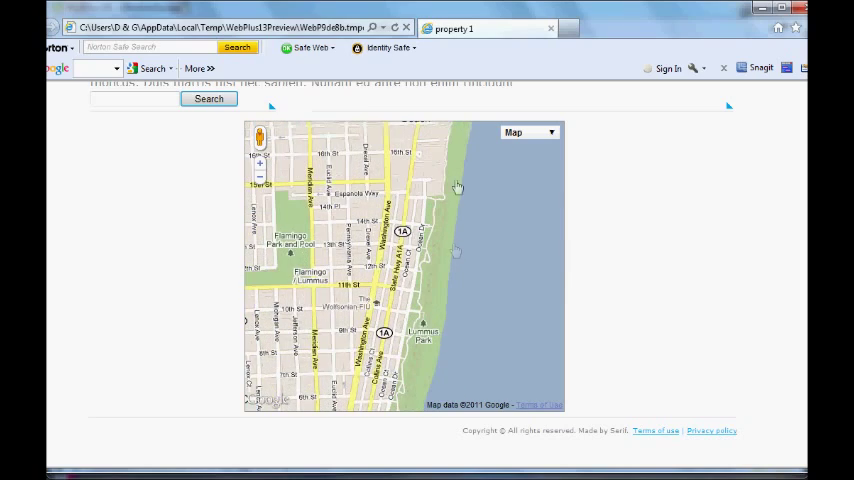
Step: Verify the property 2 marker opens the recorded Pine Tree Drive street view
click(260, 178)
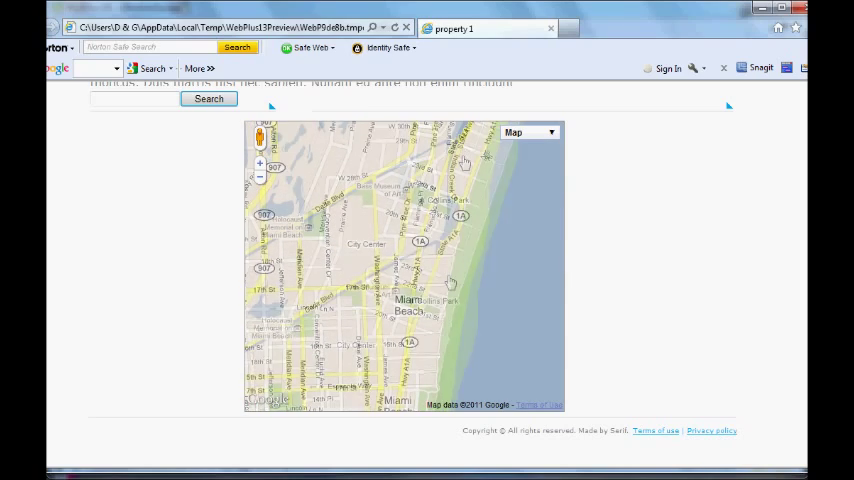
click(260, 162)
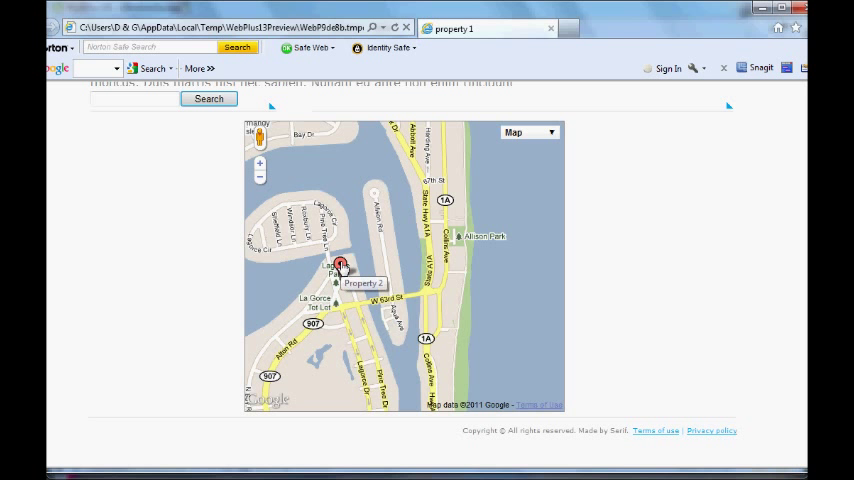
click(340, 266)
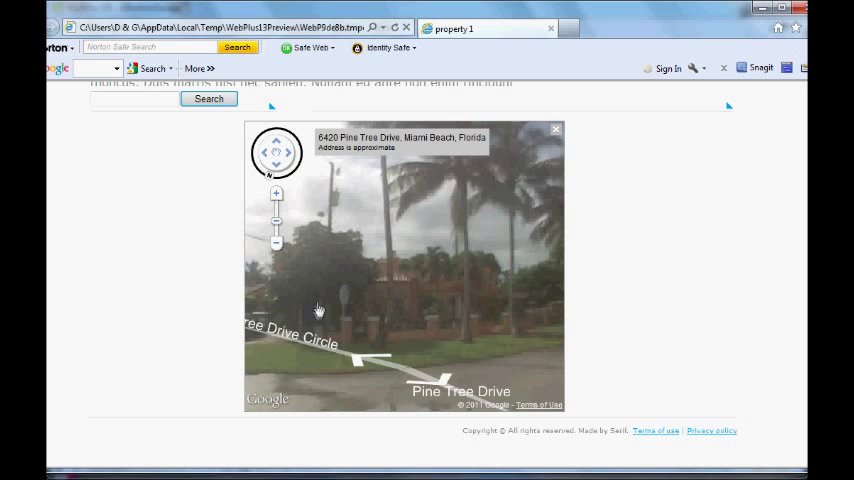
mouse_move(464, 244)
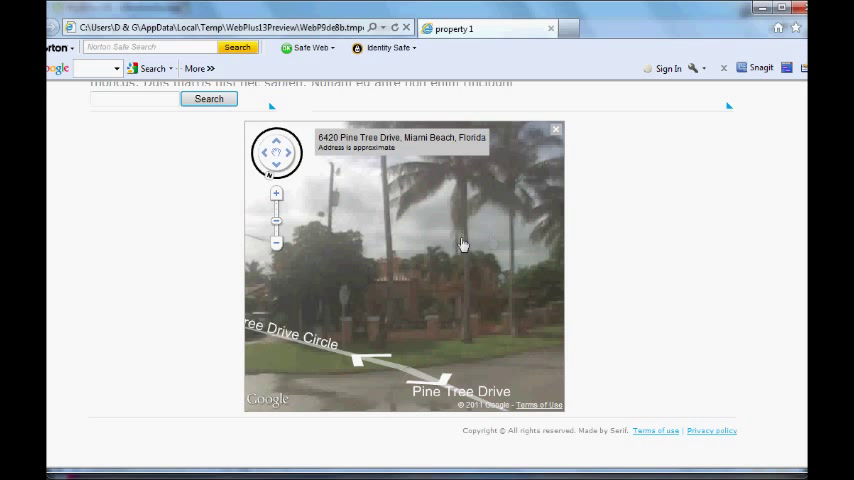